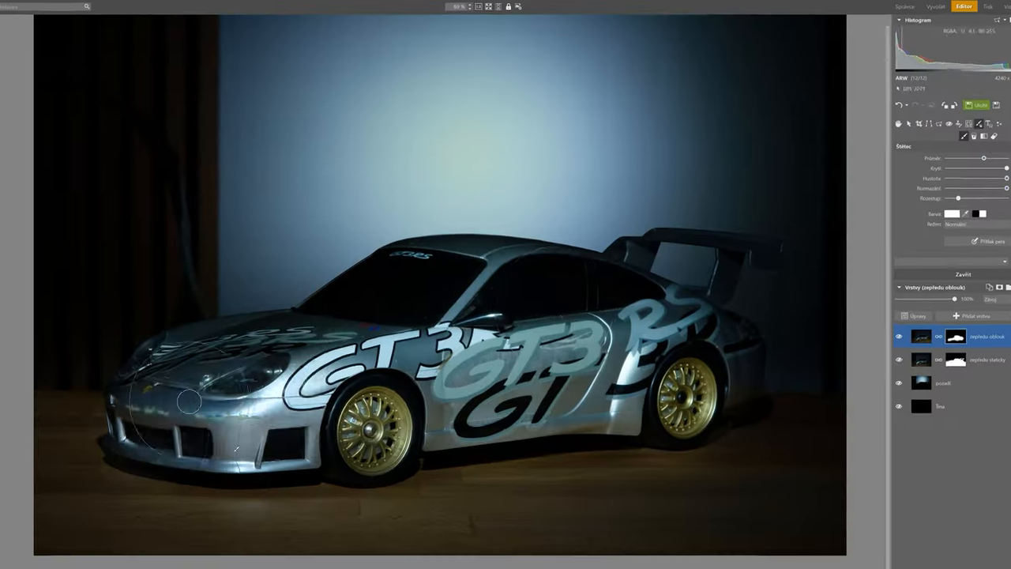
Step: Switch from Editor to the Manager module to preview the beach wedding photo
left_click(840, 39)
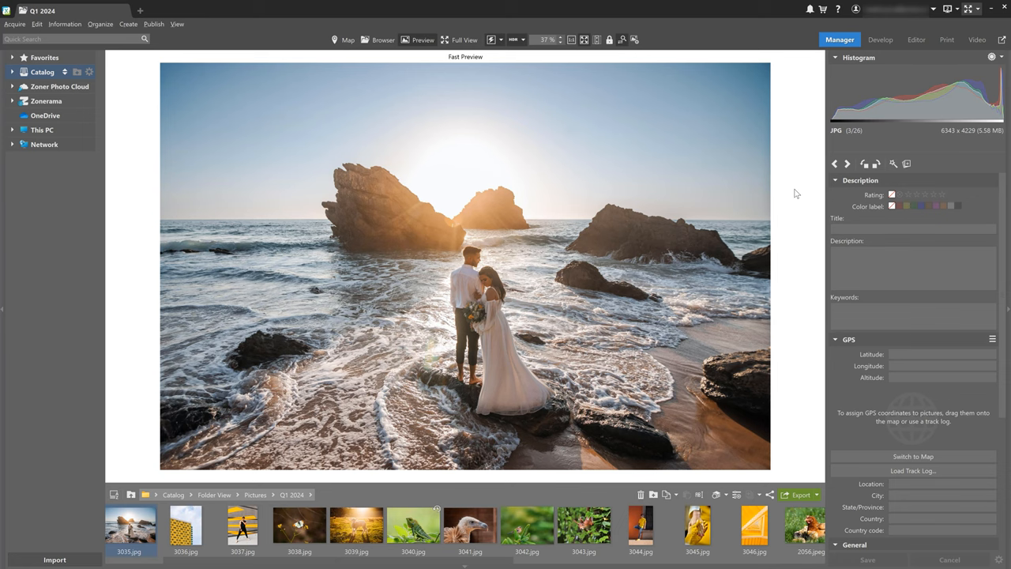
mouse_move(888, 71)
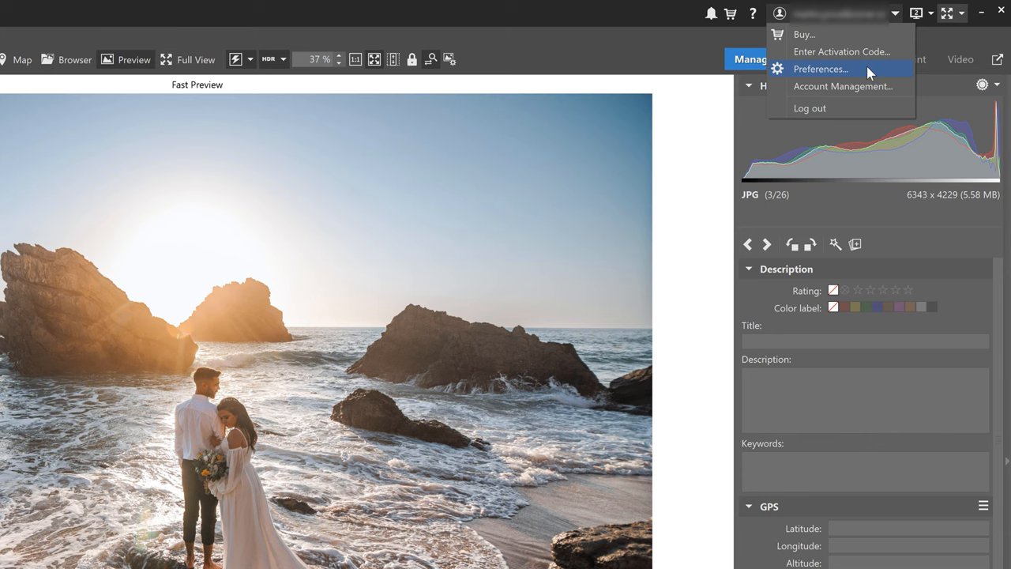
Step: Open Preferences from the account menu, then its Keyboard Shortcuts settings
left_click(821, 68)
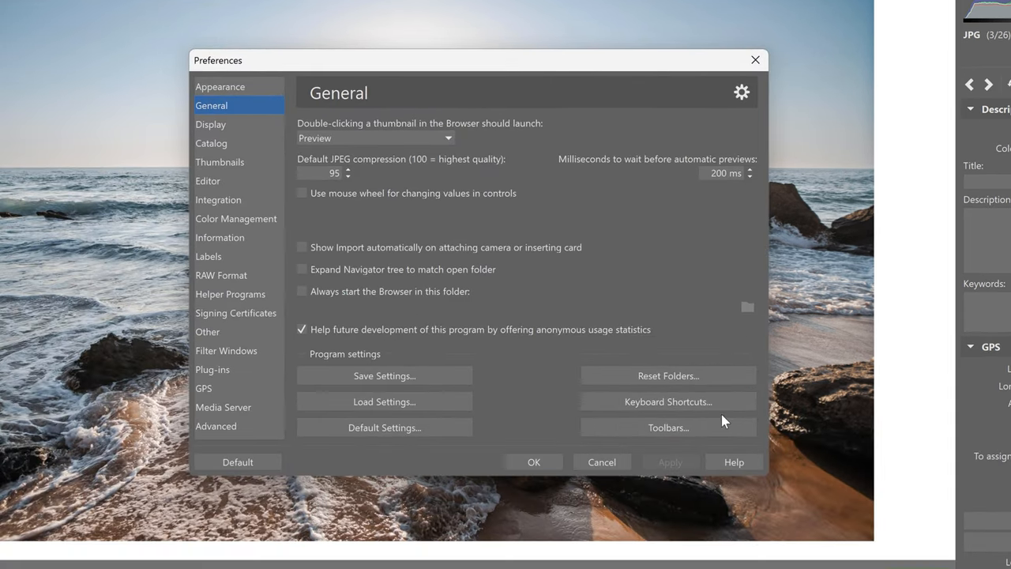
left_click(667, 401)
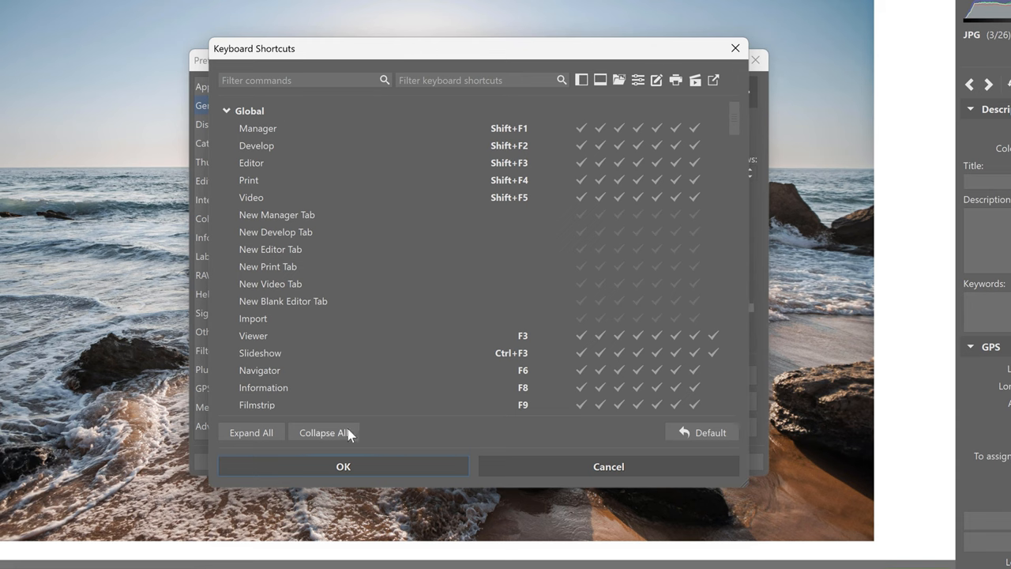
Step: Collapse all groups, filter commands by 'Crop', then clear the key combination filter
left_click(323, 432)
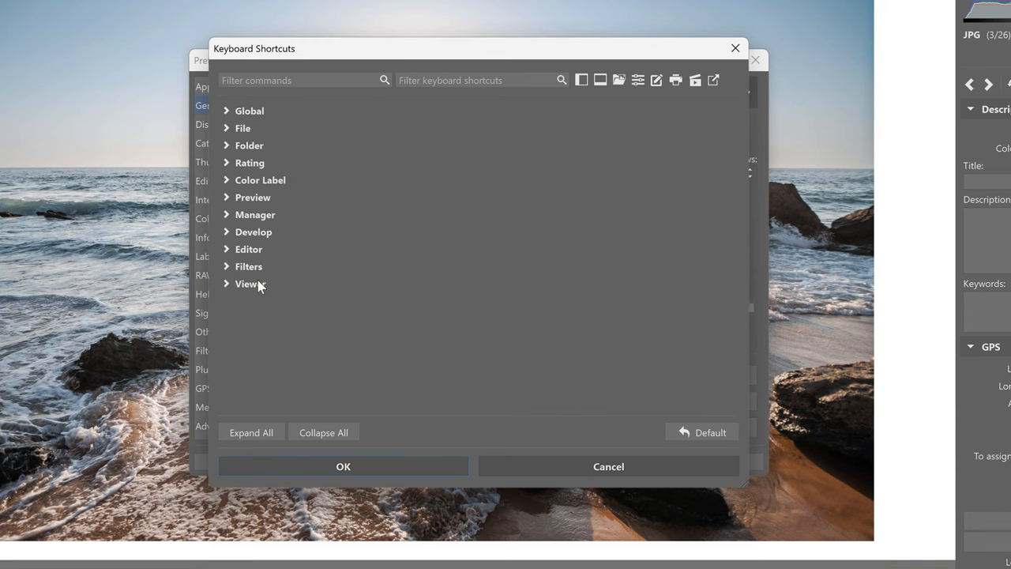
mouse_move(248, 196)
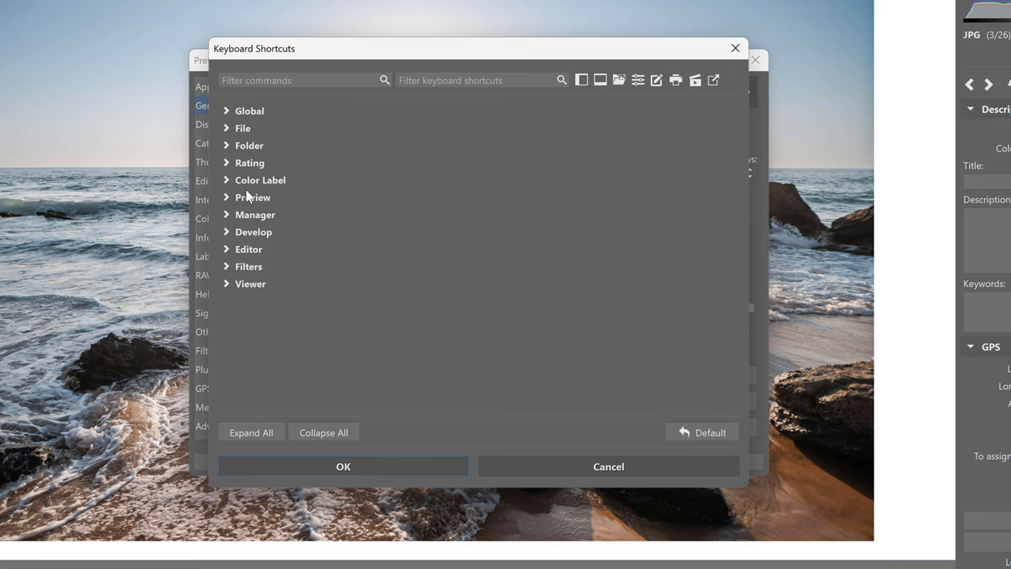
mouse_move(275, 225)
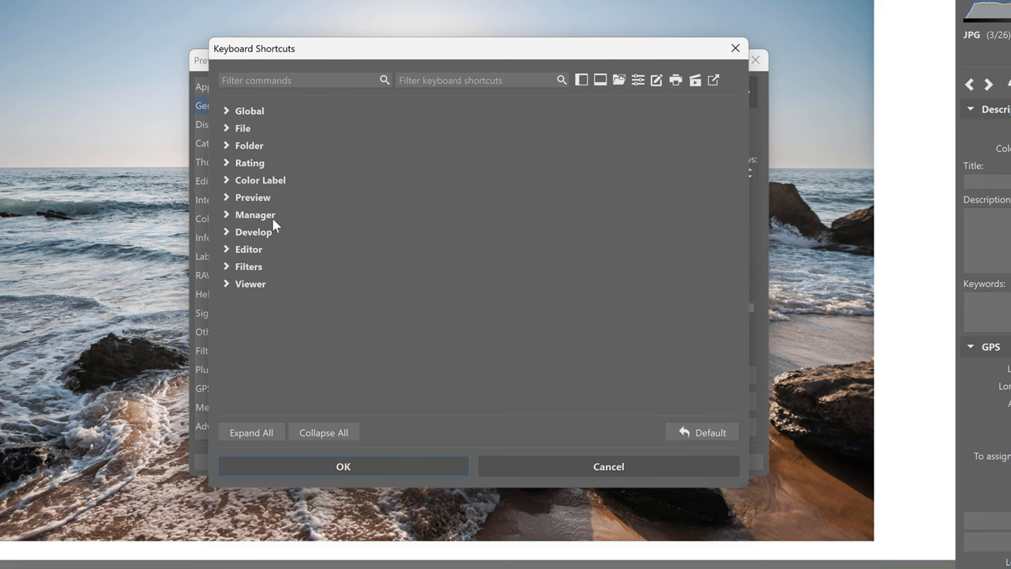
left_click(300, 80)
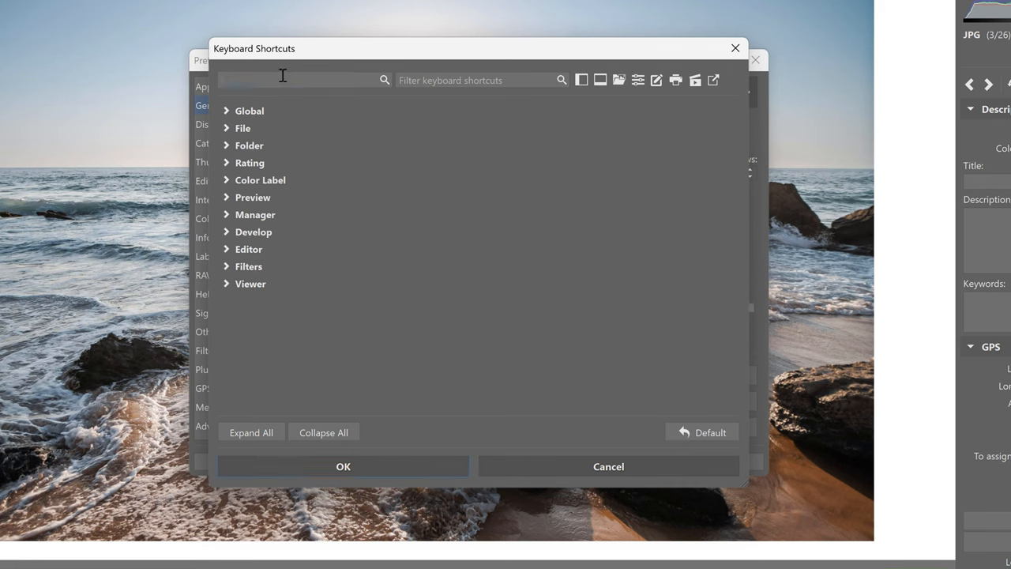
type("Crop")
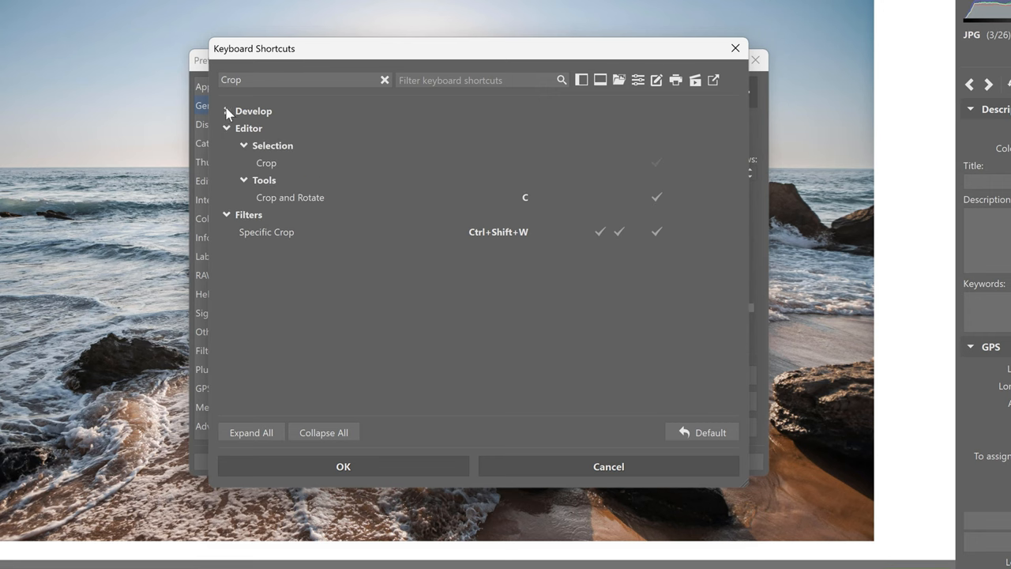
left_click(227, 111)
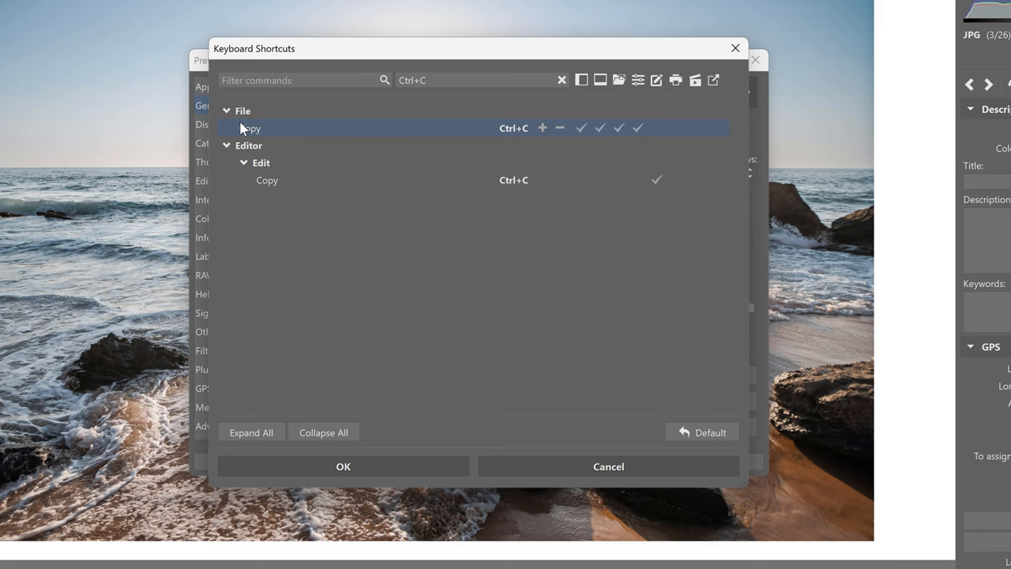
left_click(267, 179)
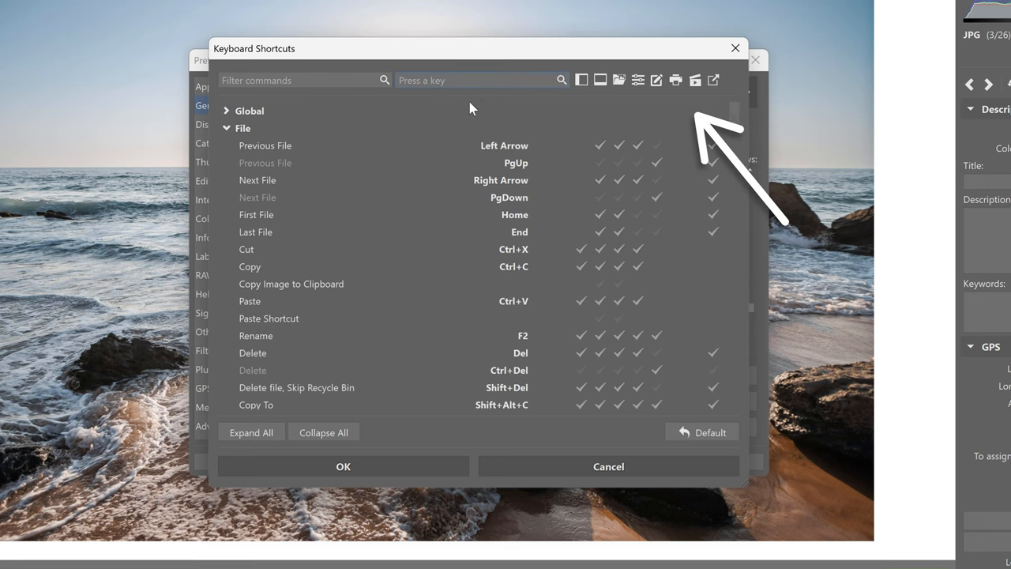
Step: Expand the Global group, select Manager and enter a new shortcut K
left_click(227, 111)
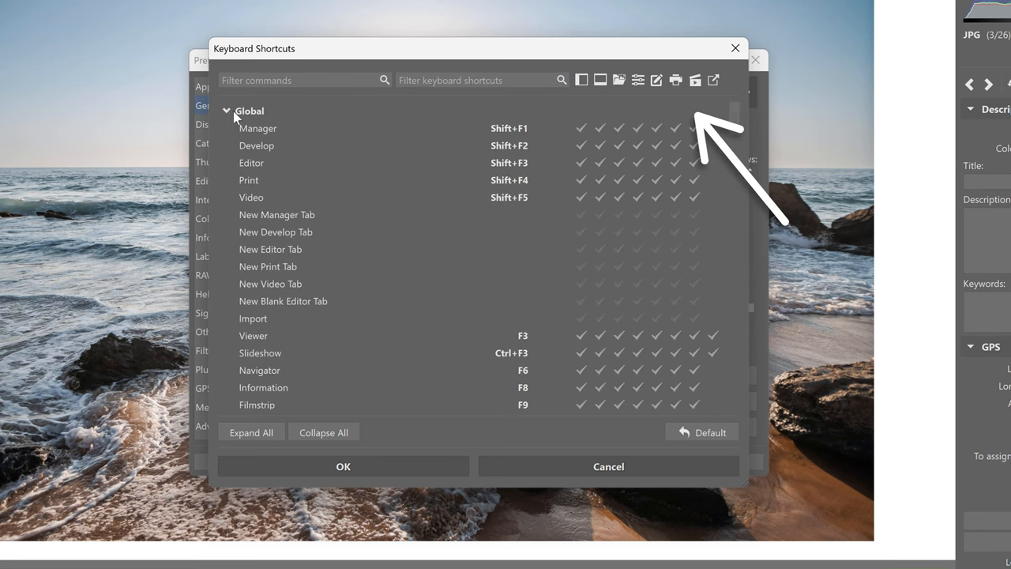
left_click(257, 128)
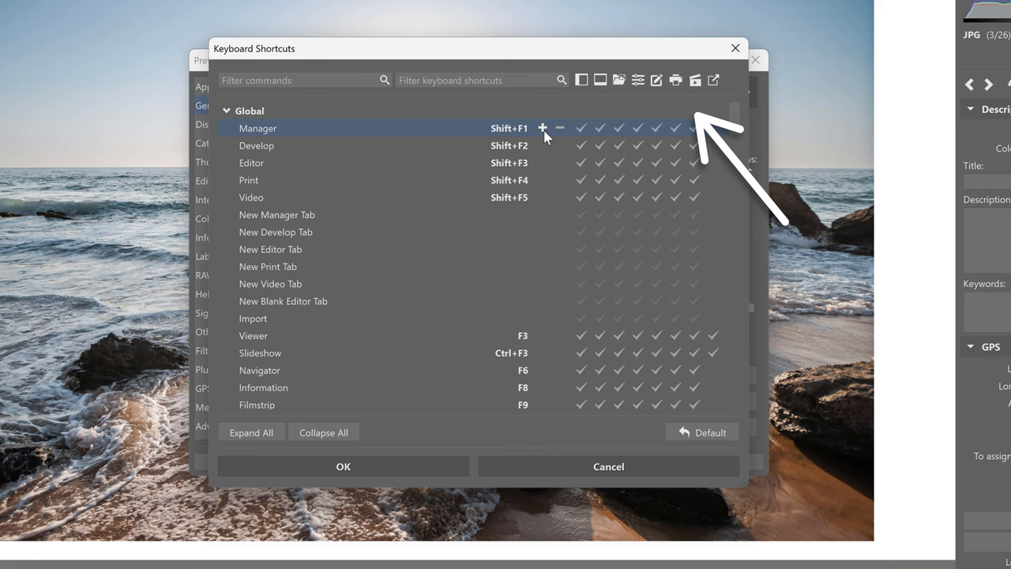
mouse_move(608, 130)
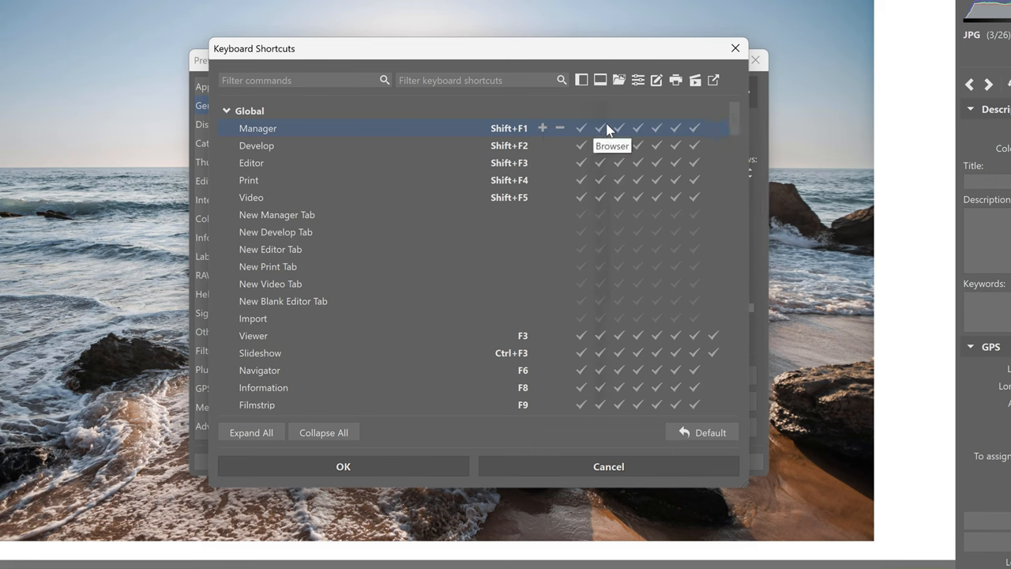
mouse_move(678, 132)
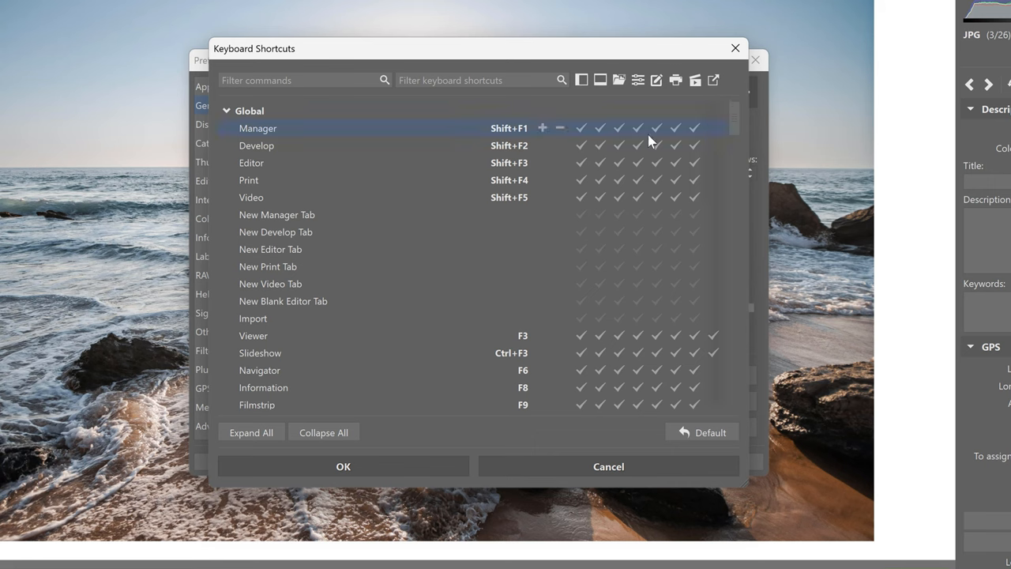
left_click(543, 127)
type("K")
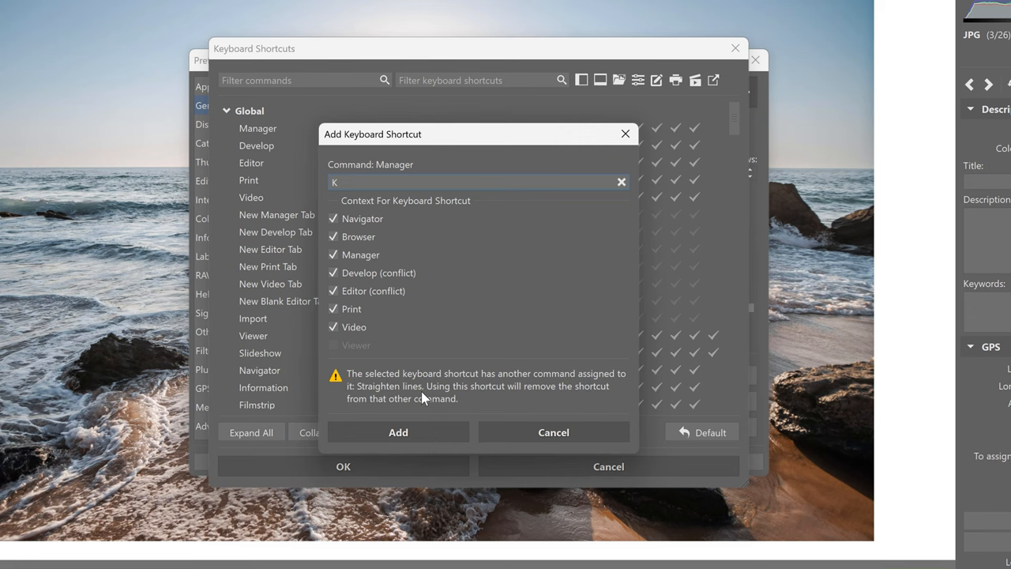
mouse_move(375, 398)
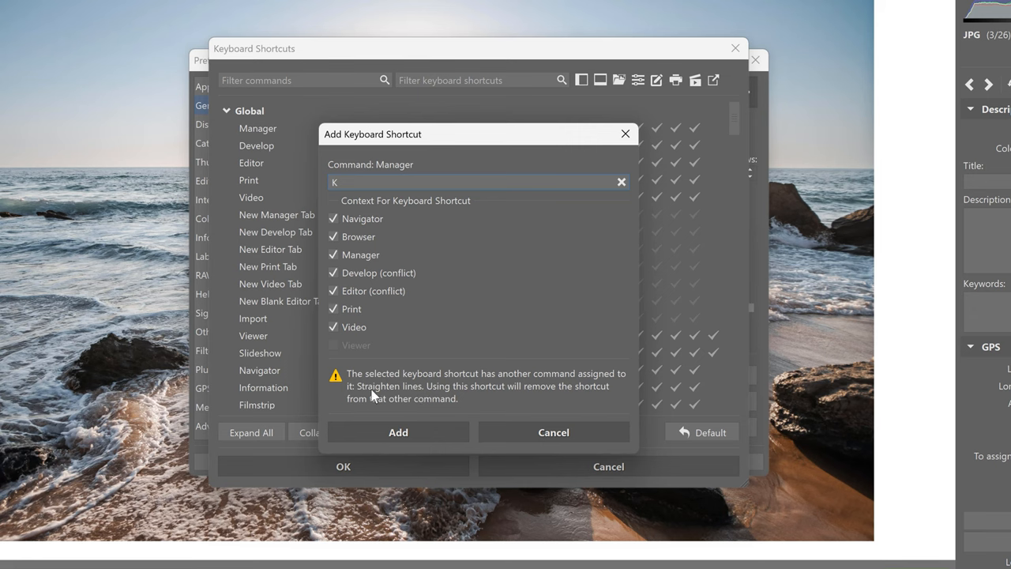
mouse_move(387, 393)
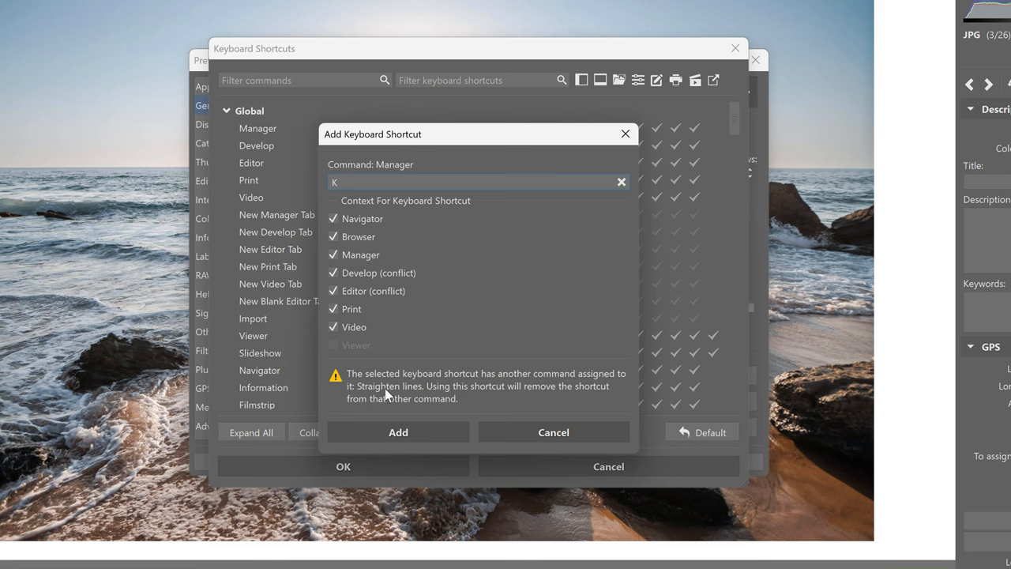
Step: Drop the conflicting Develop and Editor contexts and add K as a second Manager shortcut
left_click(333, 273)
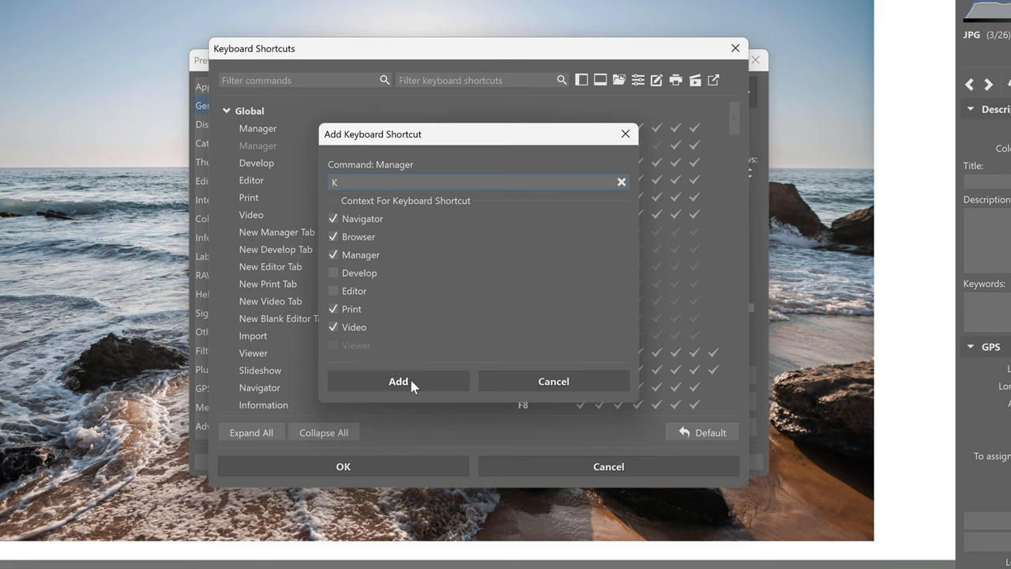
left_click(398, 380)
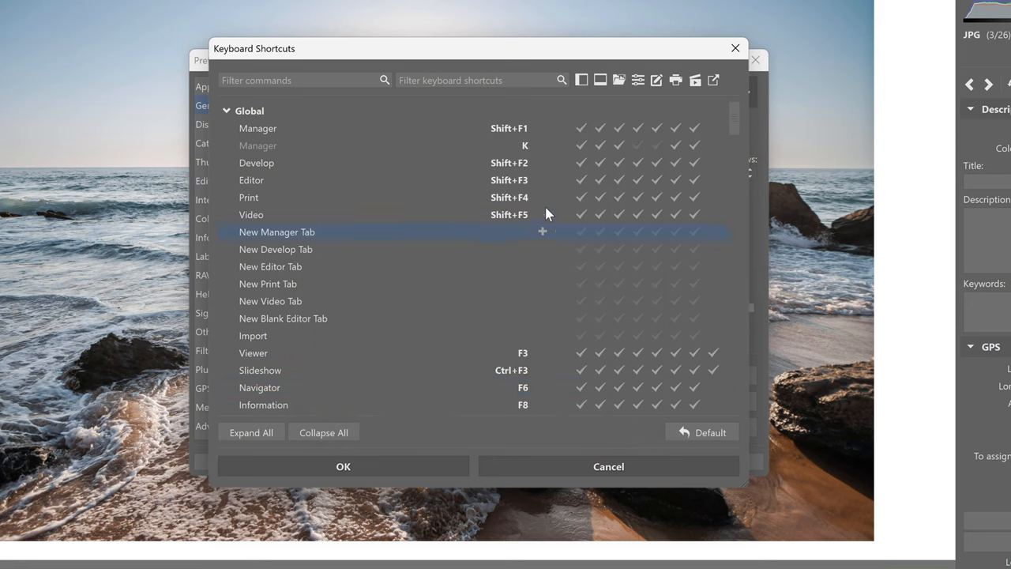
mouse_move(561, 149)
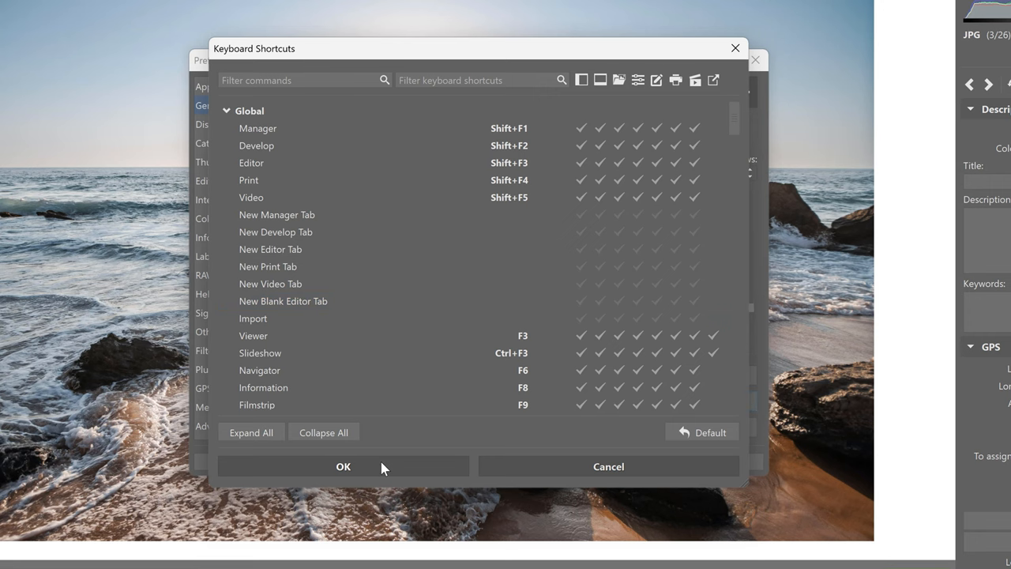
Step: Confirm the Keyboard Shortcuts dialog and Preferences with OK
left_click(343, 466)
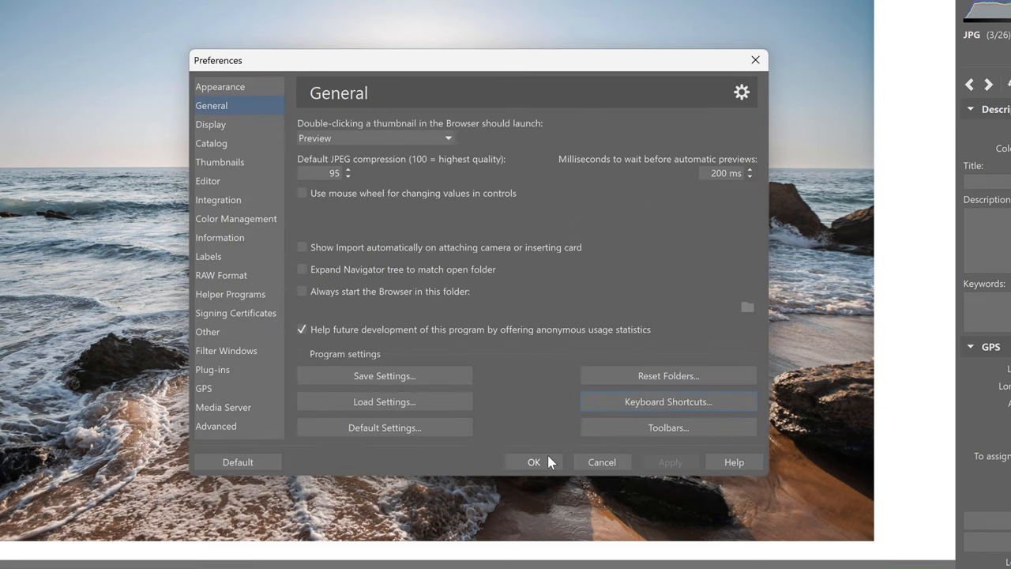
left_click(534, 462)
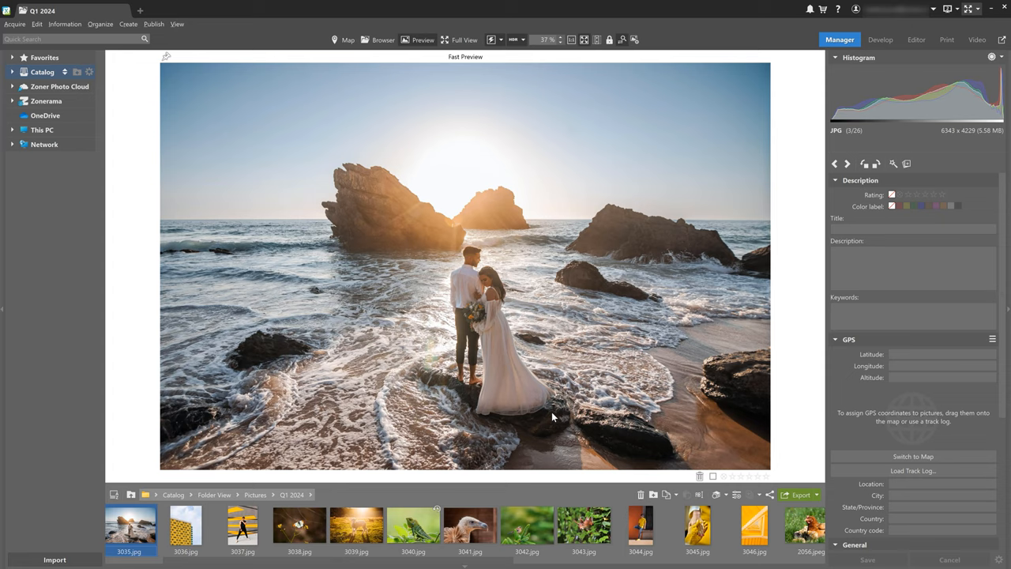
key("Enter")
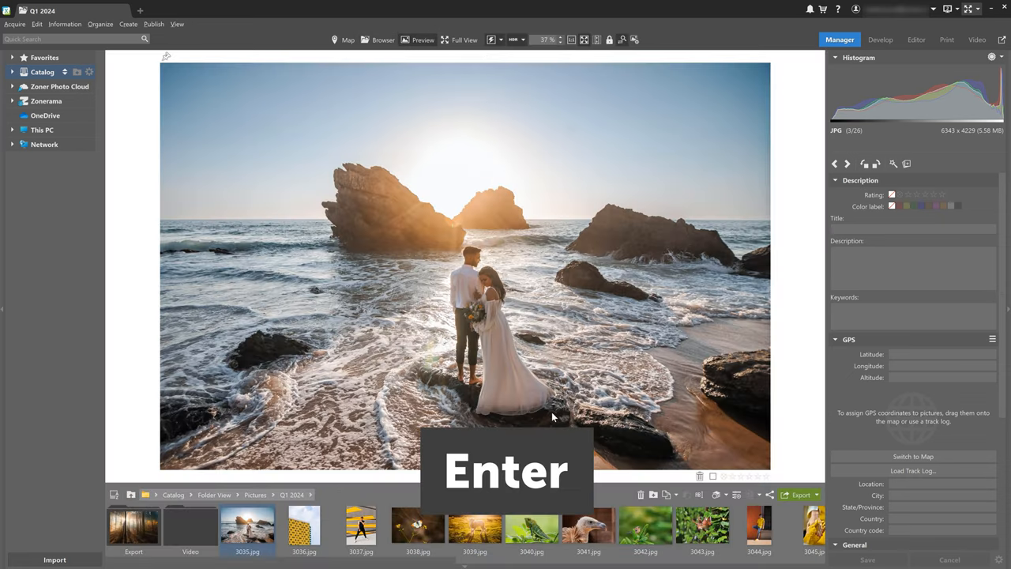
key("Enter")
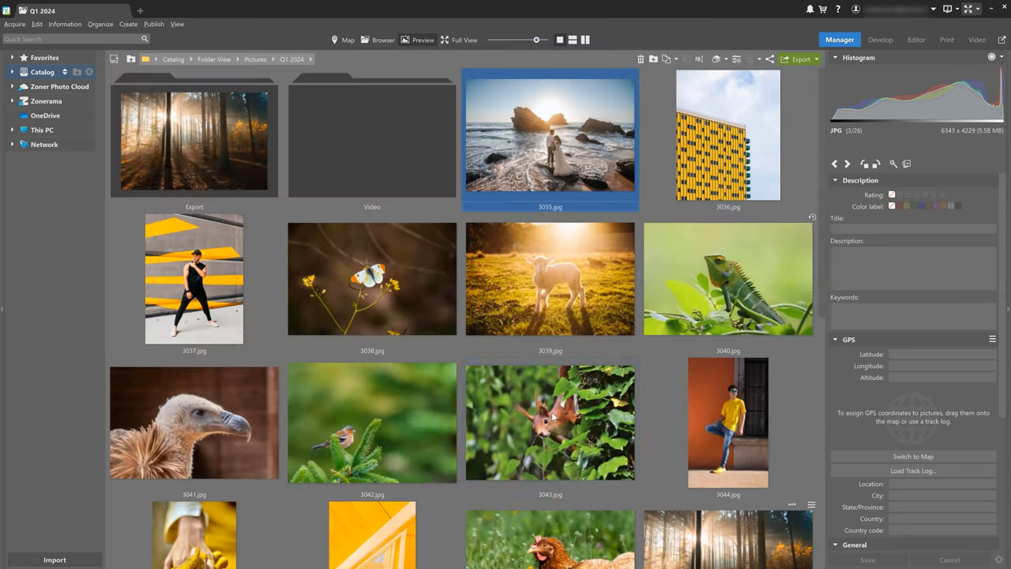
double_click(550, 135)
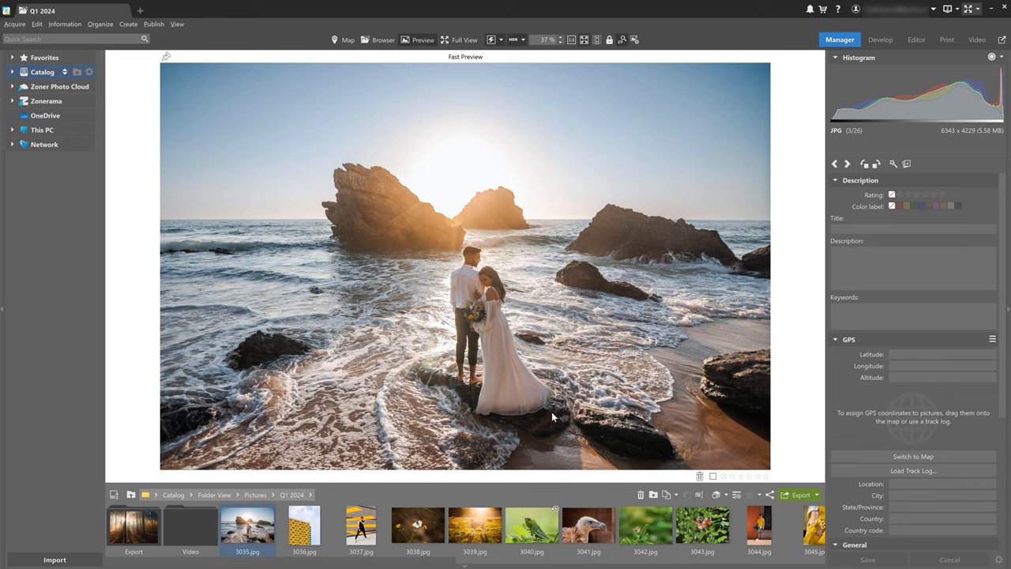
Step: Toggle the view with Tab, then preview 3038.jpg, 3037.jpg and finally 3036.jpg
key("Tab")
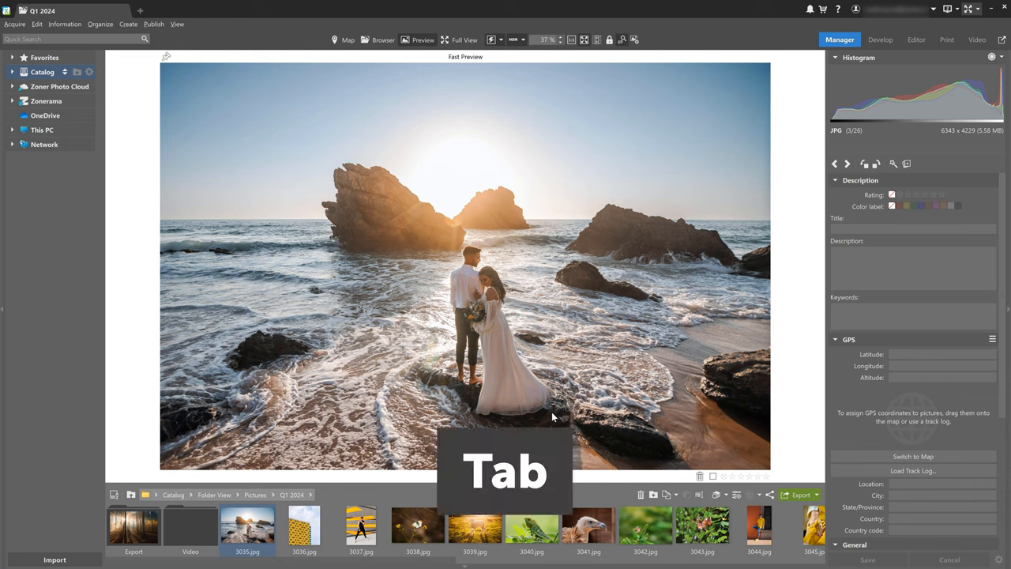
key("Tab")
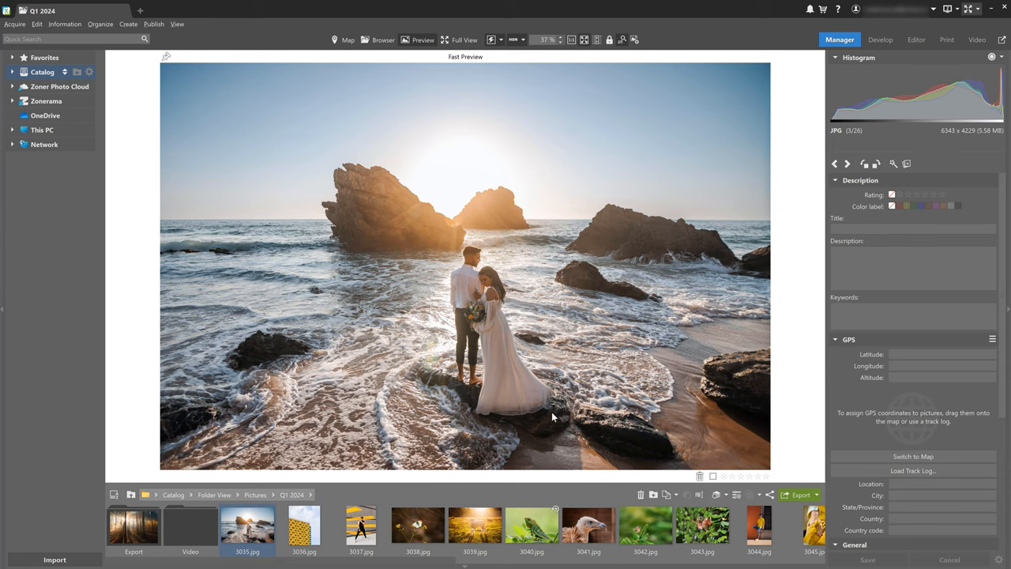
left_click(418, 525)
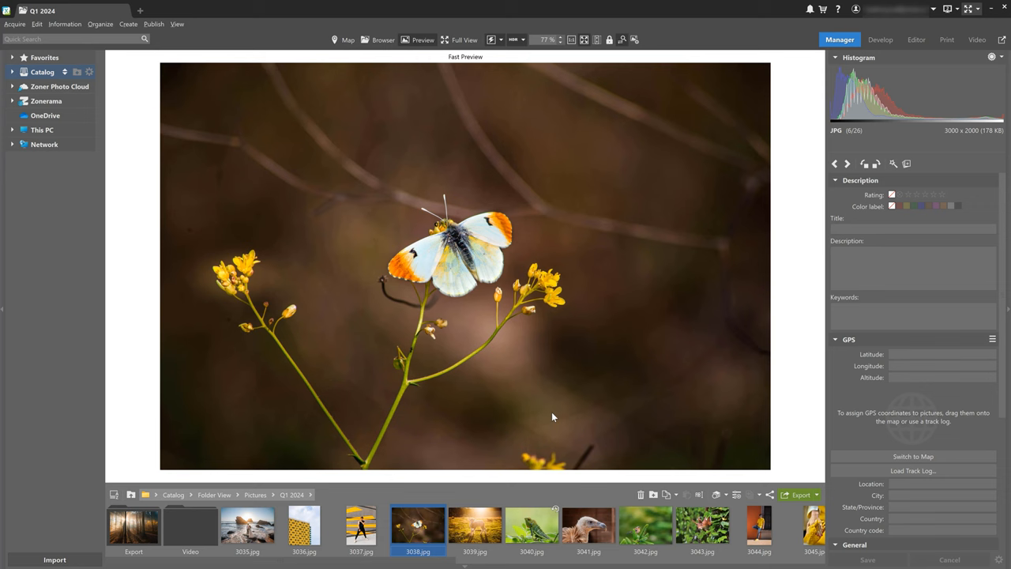
left_click(45, 100)
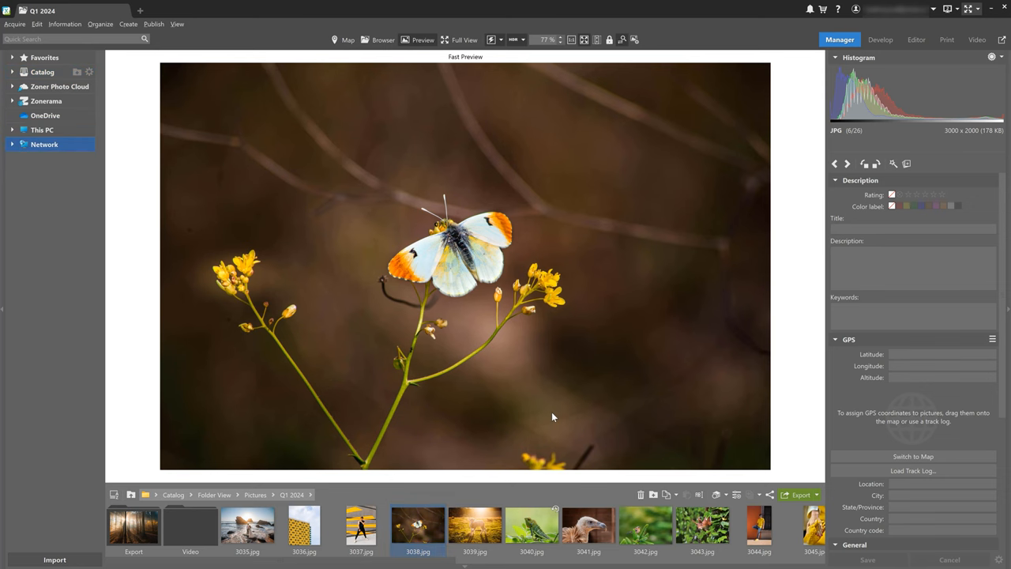
left_click(361, 525)
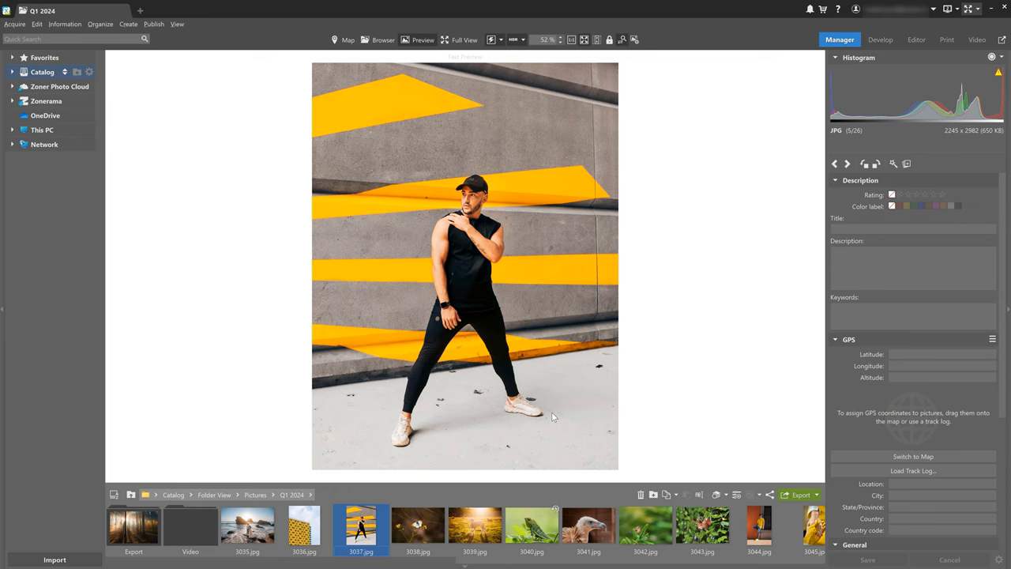
left_click(305, 525)
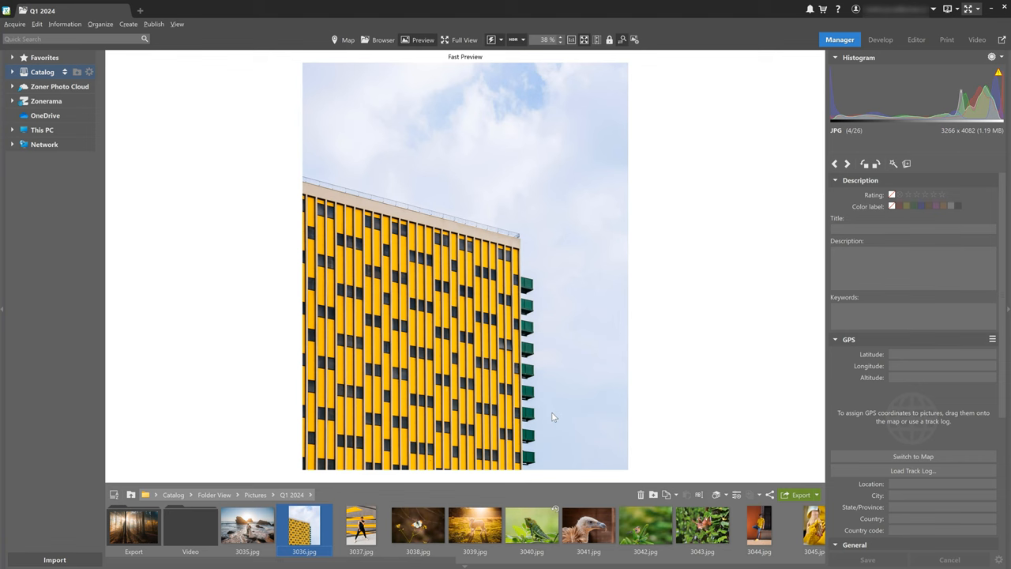
Step: Rate 3036.jpg three stars and 3038.jpg five stars; reject 3037.jpg and the lamb photo
left_click(599, 475)
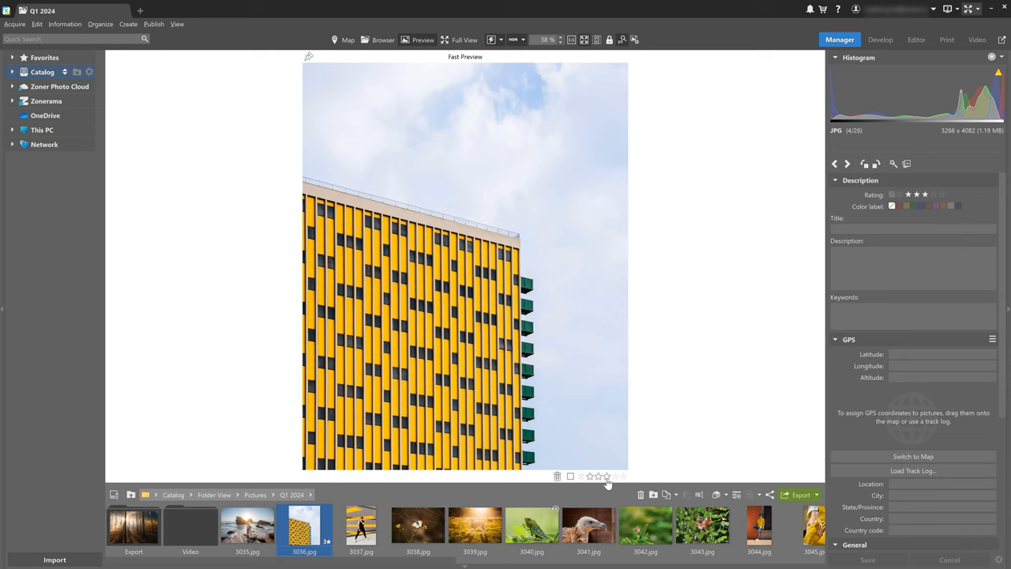
left_click(361, 525)
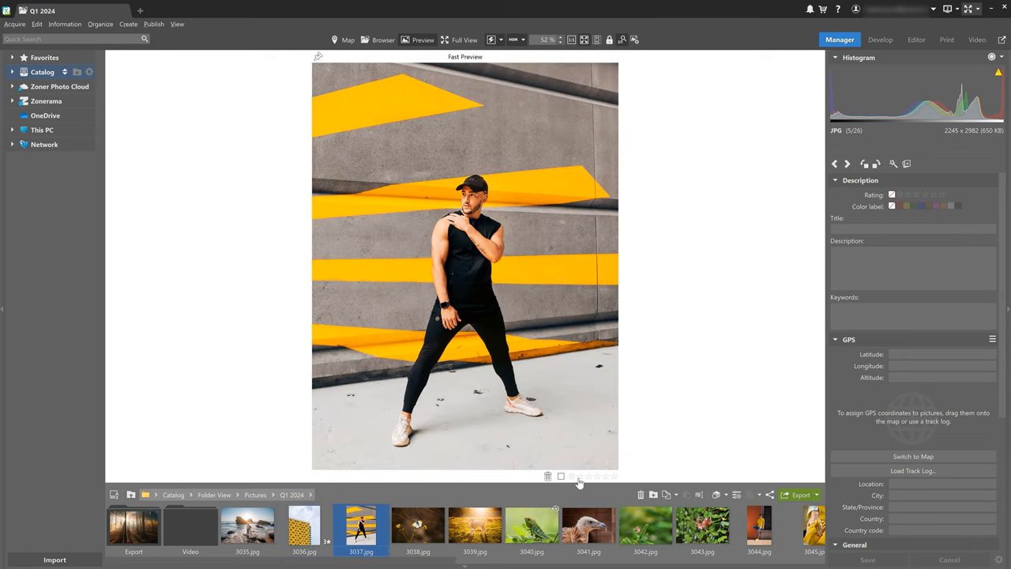
left_click(571, 476)
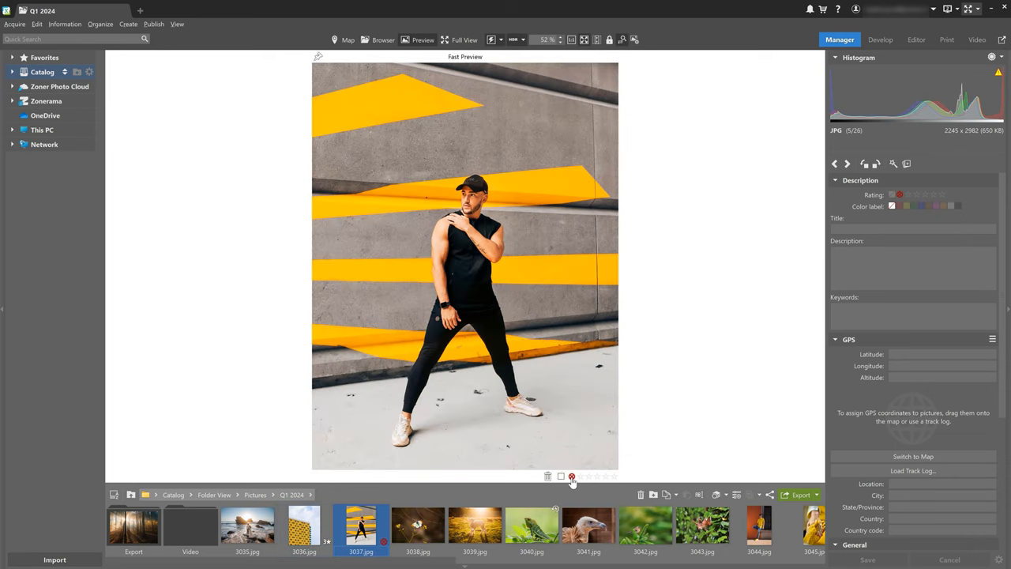
left_click(418, 526)
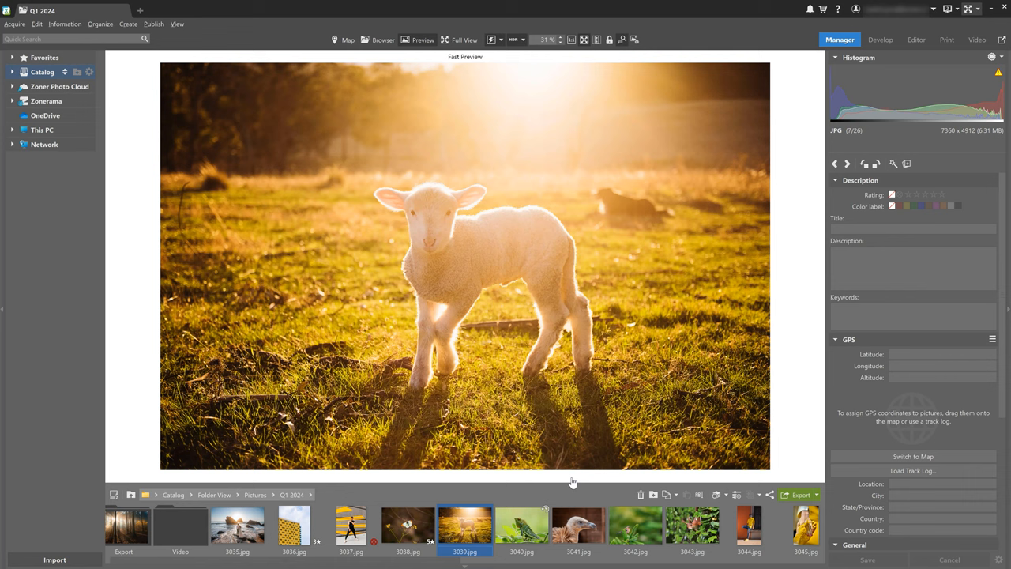
left_click(893, 193)
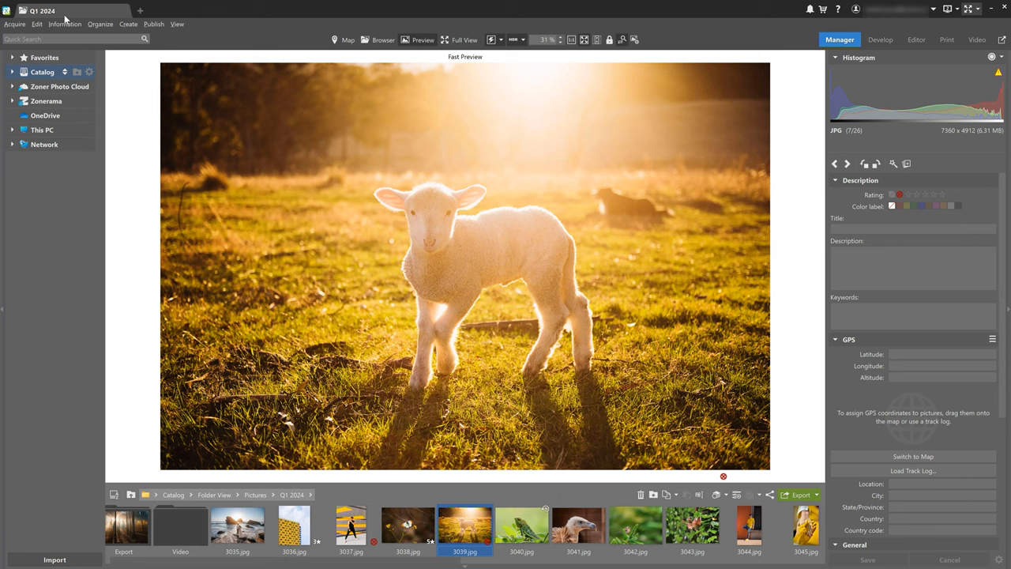
Step: Delete the rejected photos 3037.jpg and 3039.jpg via Information > Rating
left_click(65, 23)
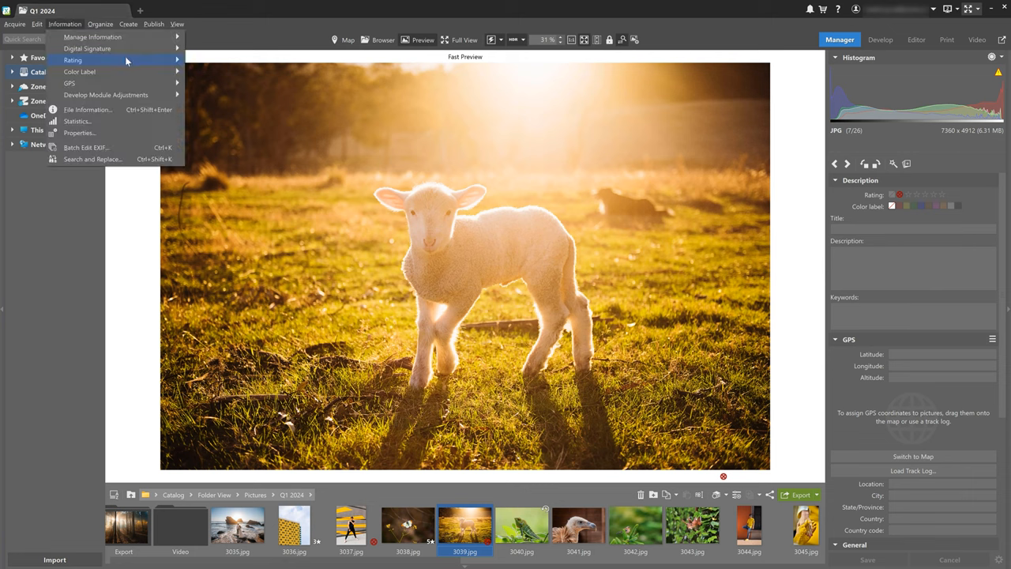
left_click(264, 150)
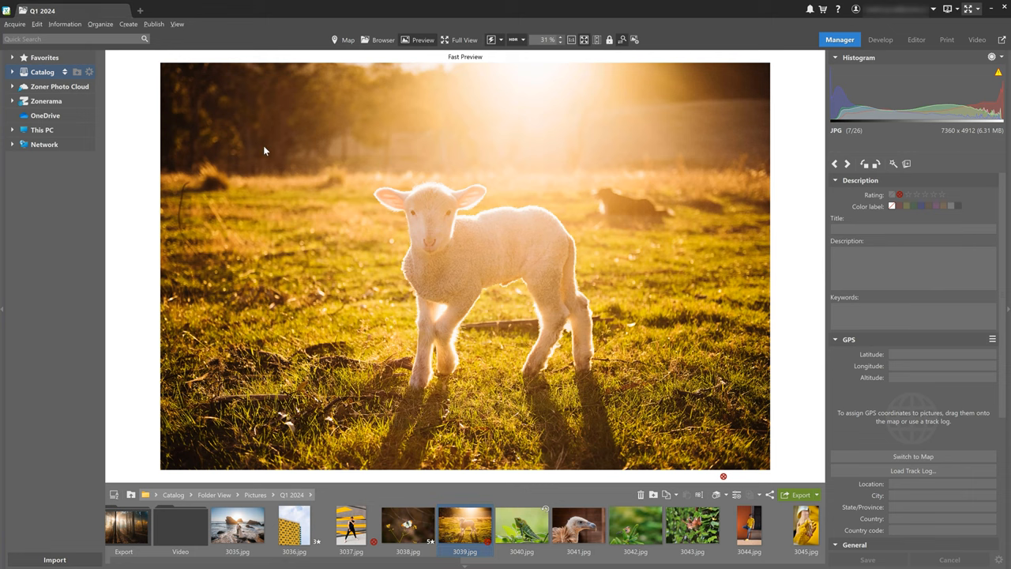
left_click(418, 525)
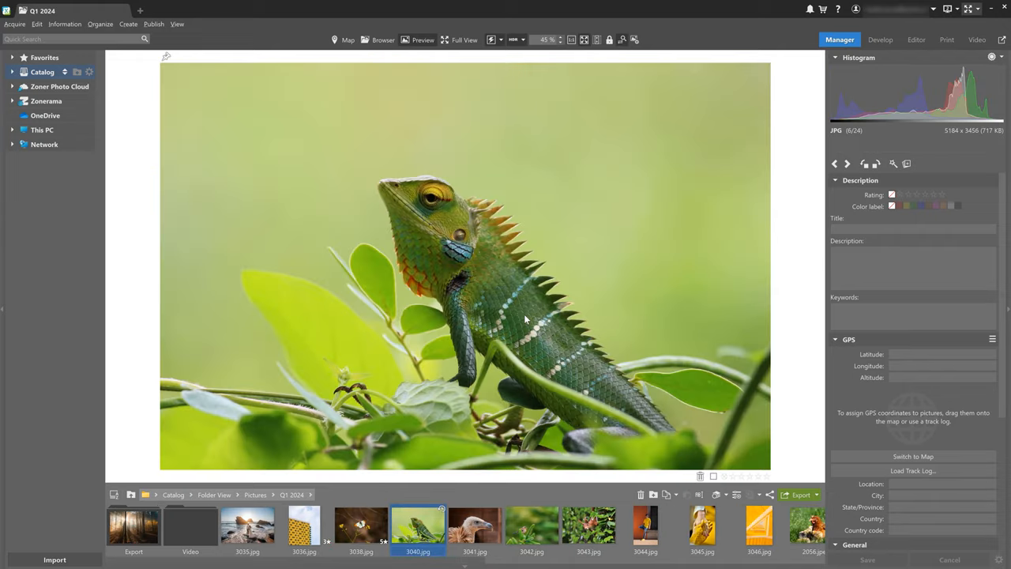